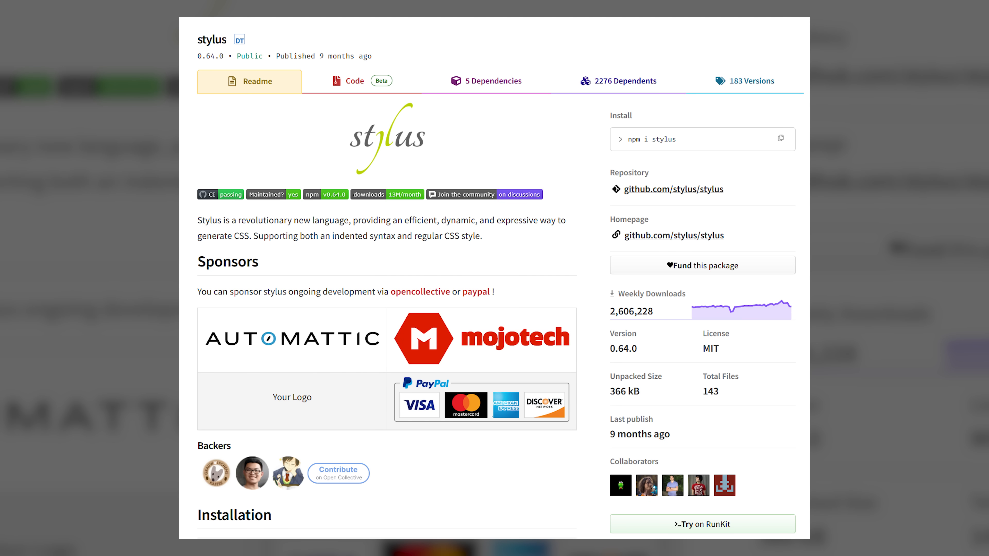
- Review build my-npm-build #1: the npm-example module, its environment variables and raw Build Info JSON
click(674, 236)
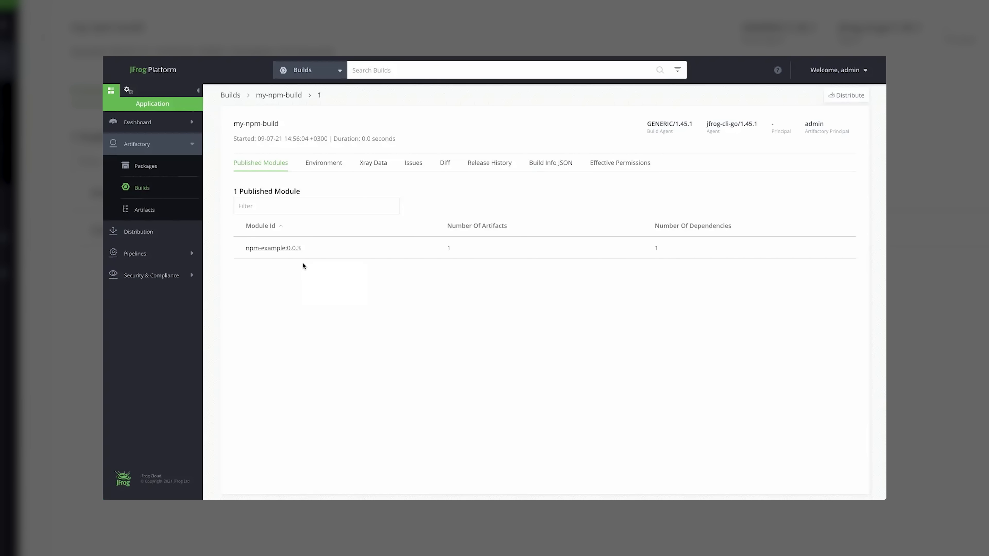
click(273, 248)
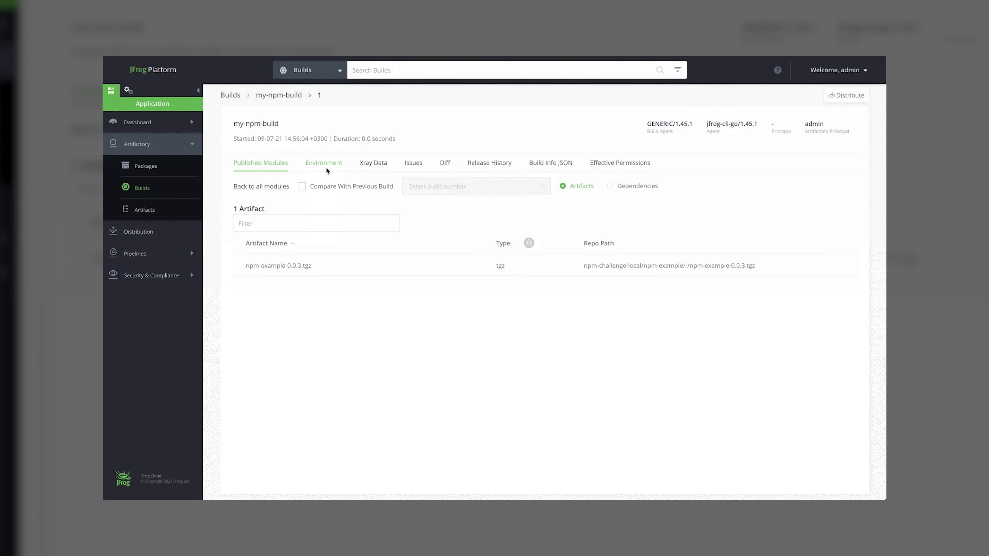
click(323, 163)
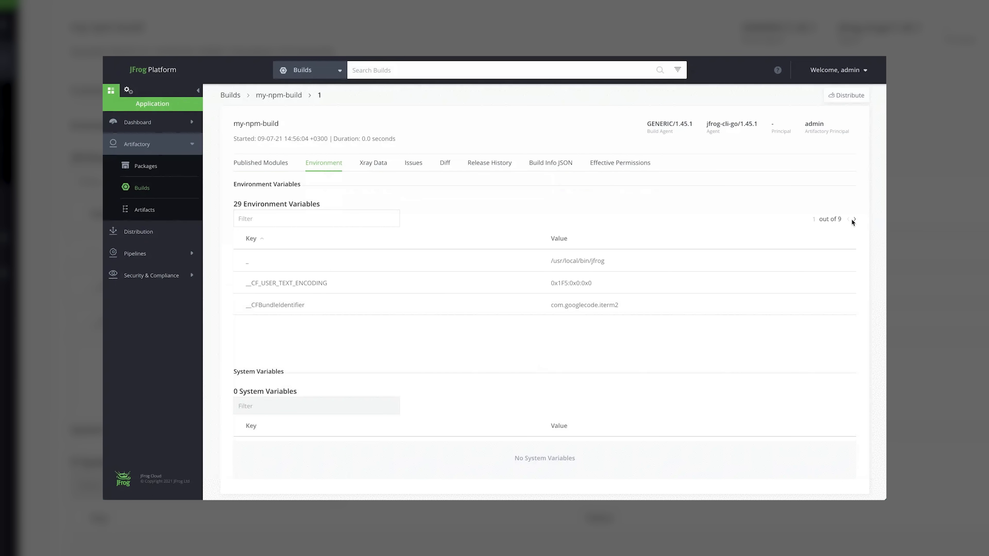
click(853, 219)
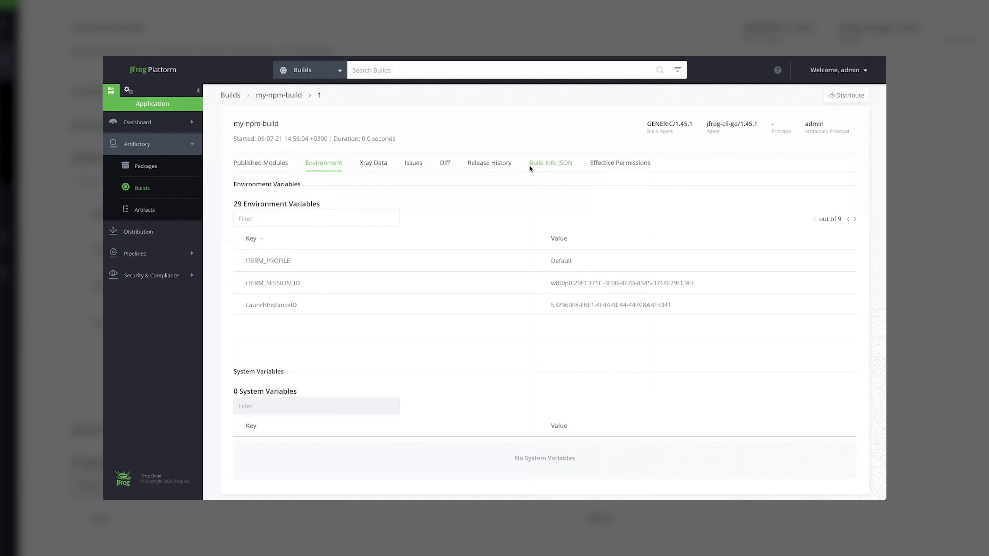
click(549, 163)
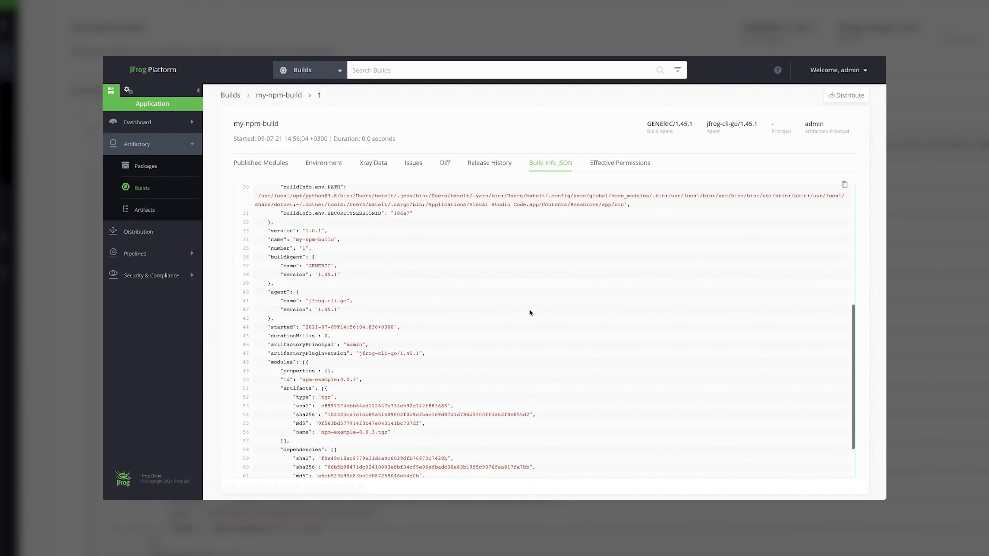
- Browse npm-challenge-local to npm-example-0.0.3.tgz and view its Npm Info and eight properties
click(144, 209)
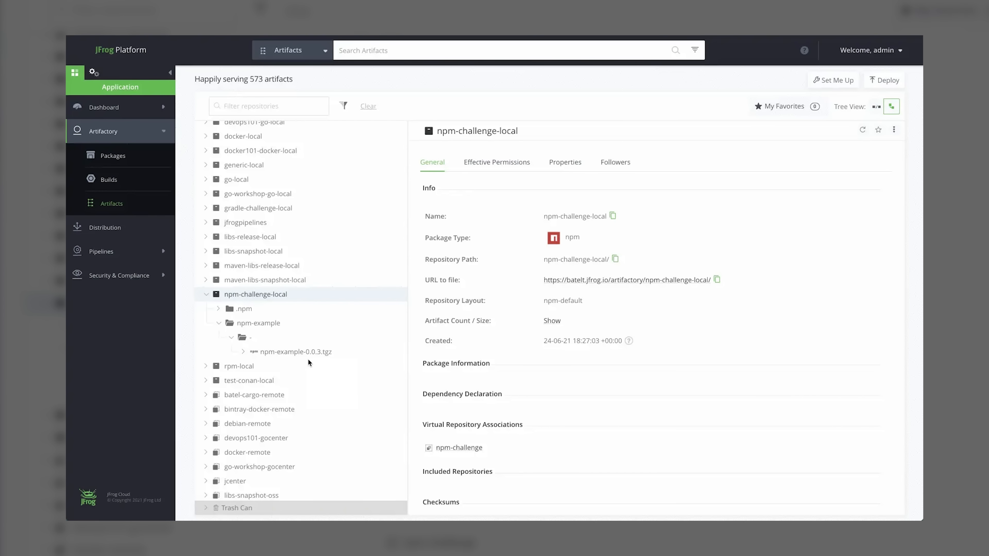
click(297, 351)
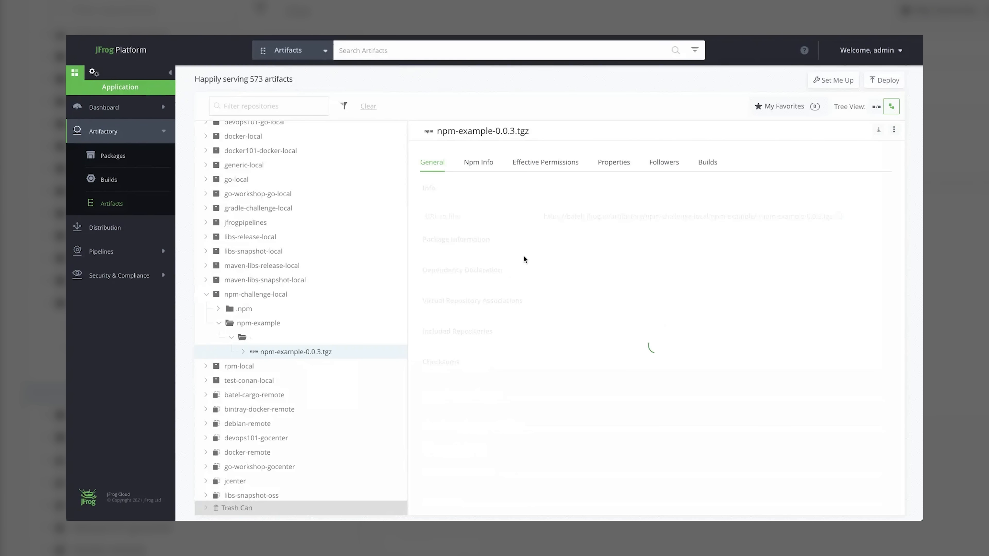
click(478, 162)
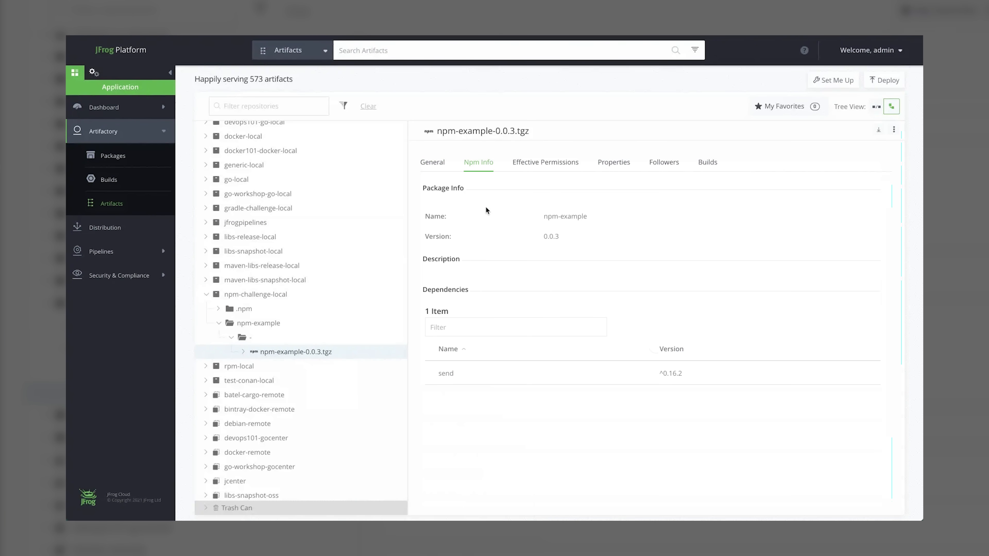
click(613, 163)
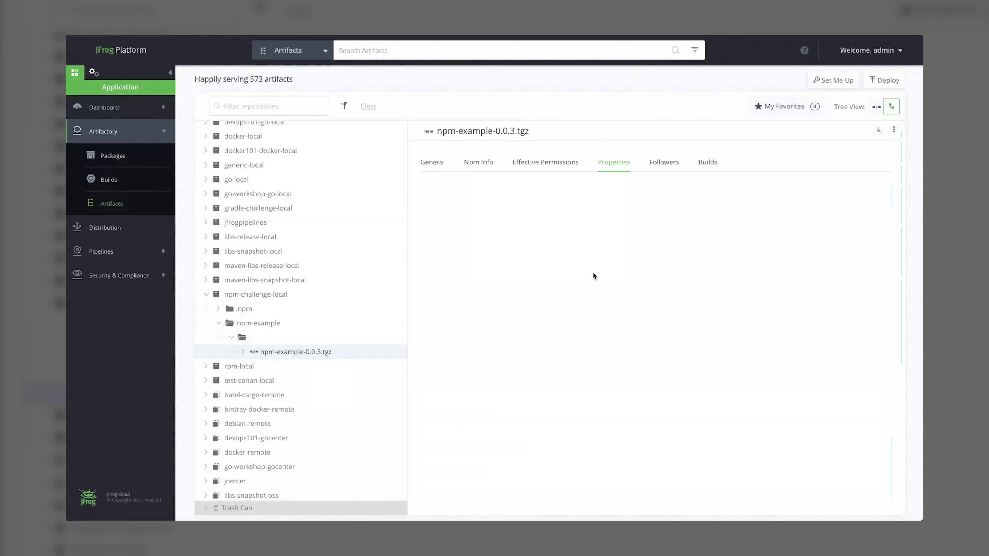
click(613, 162)
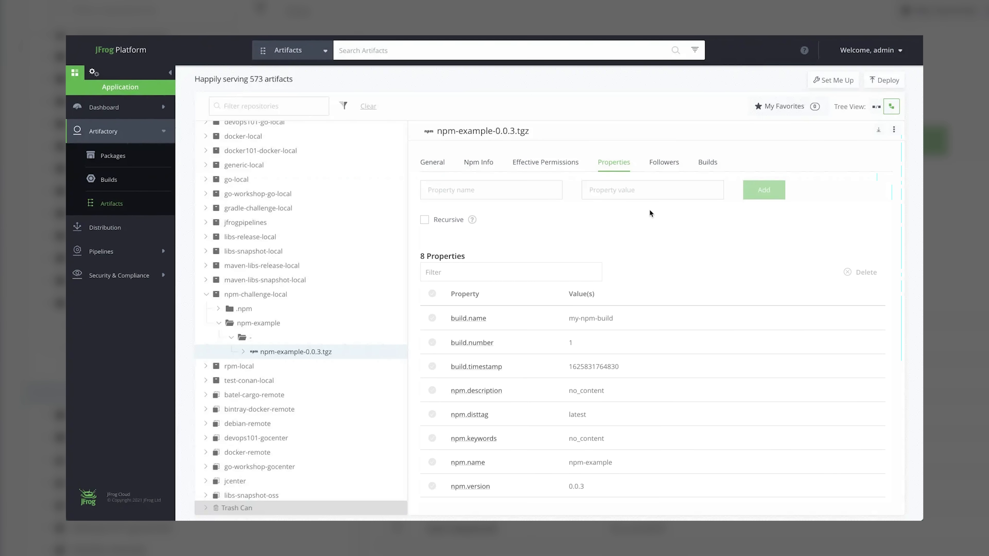